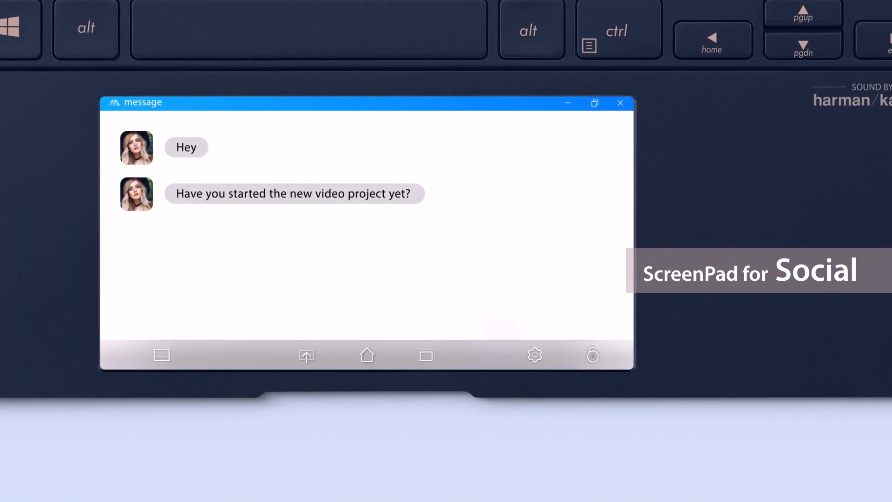
Return to the ScreenPad launcher and reopen the Message conversation about the video project.
{"action": "left_click", "coordinate": [366, 355]}
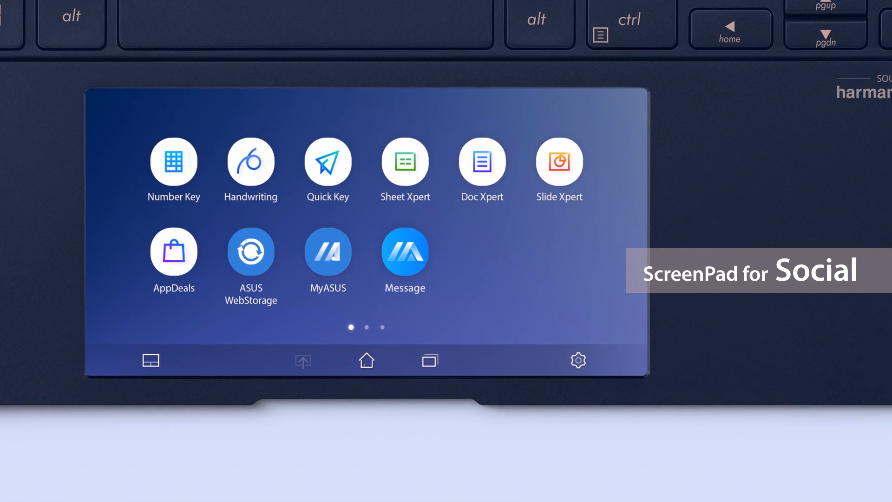
{"action": "left_click", "coordinate": [404, 250]}
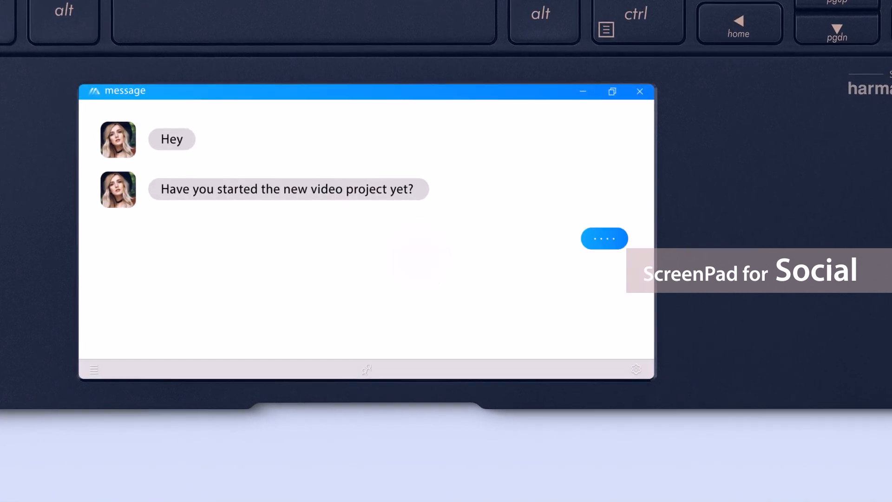